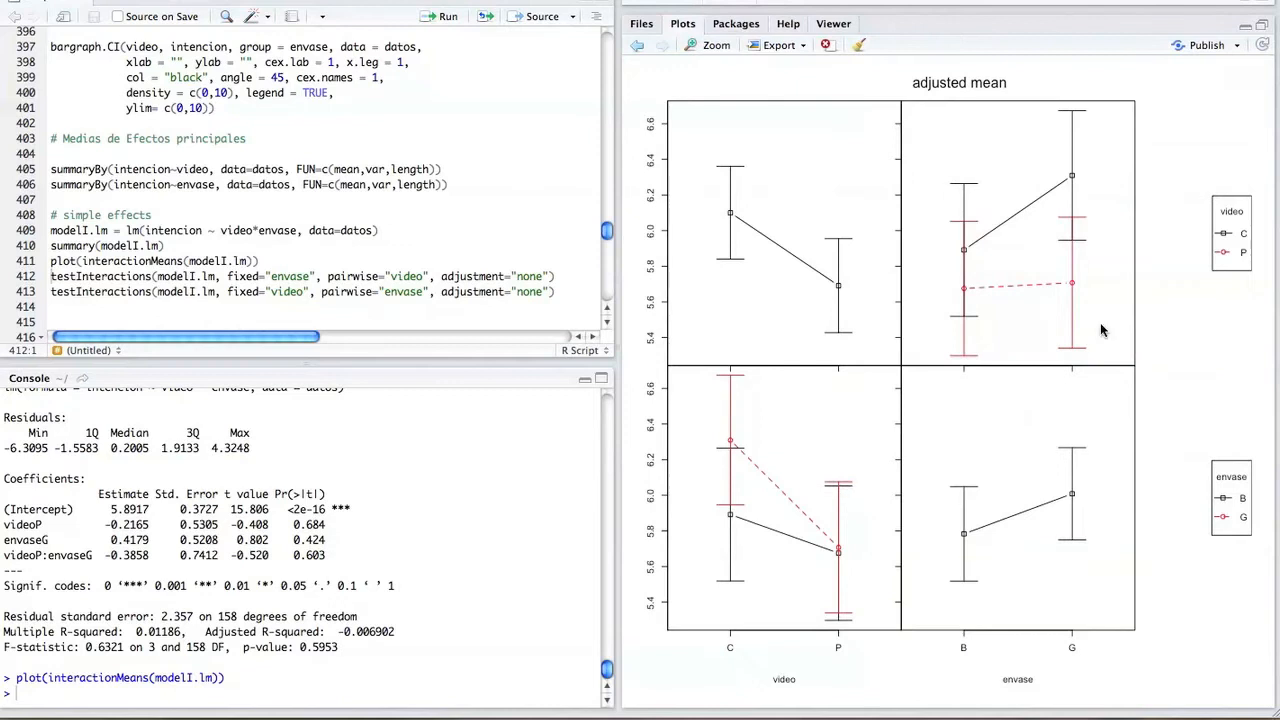
{"action": "mouse_move", "coordinate": [733, 151]}
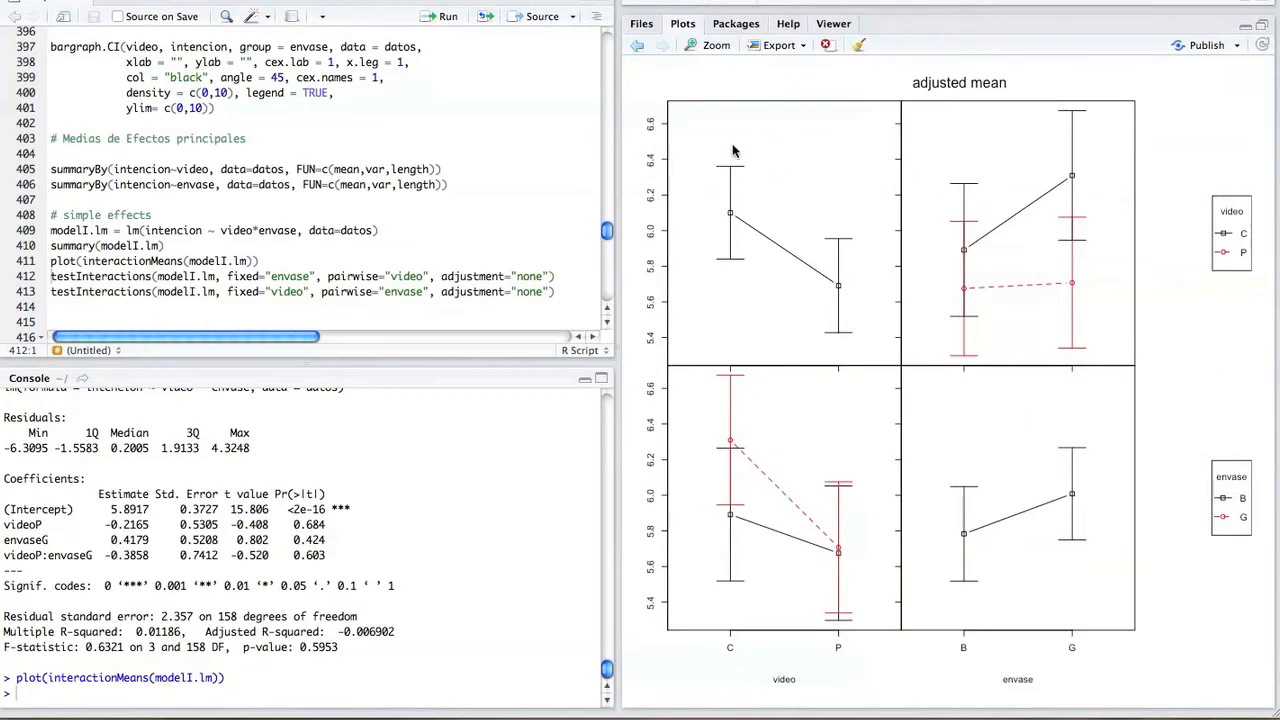
{"action": "mouse_move", "coordinate": [828, 210]}
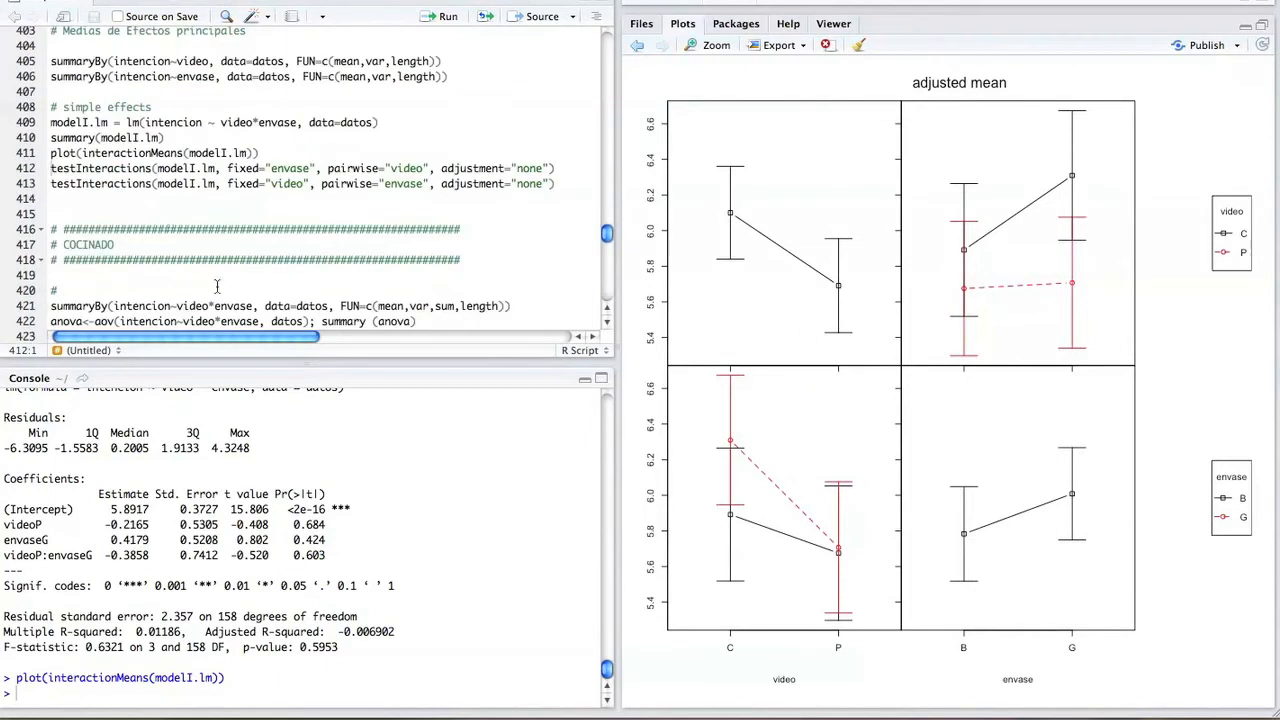
Select the summaryBy, aov and datosF subset lines in the script
{"action": "left_click_drag", "start_coordinate": [5, 417], "coordinate": [340, 555]}
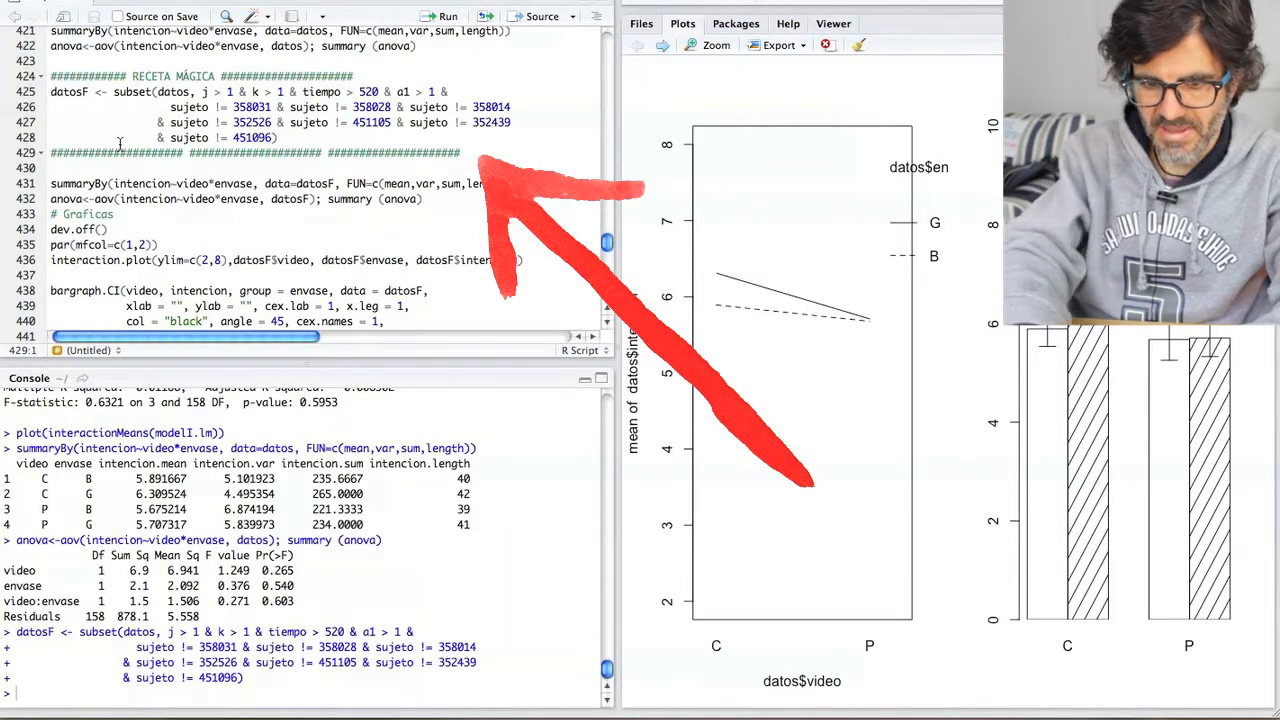
Run the datosF ANOVA and draw the interaction plot and bar chart side by side
{"action": "left_click", "coordinate": [213, 92]}
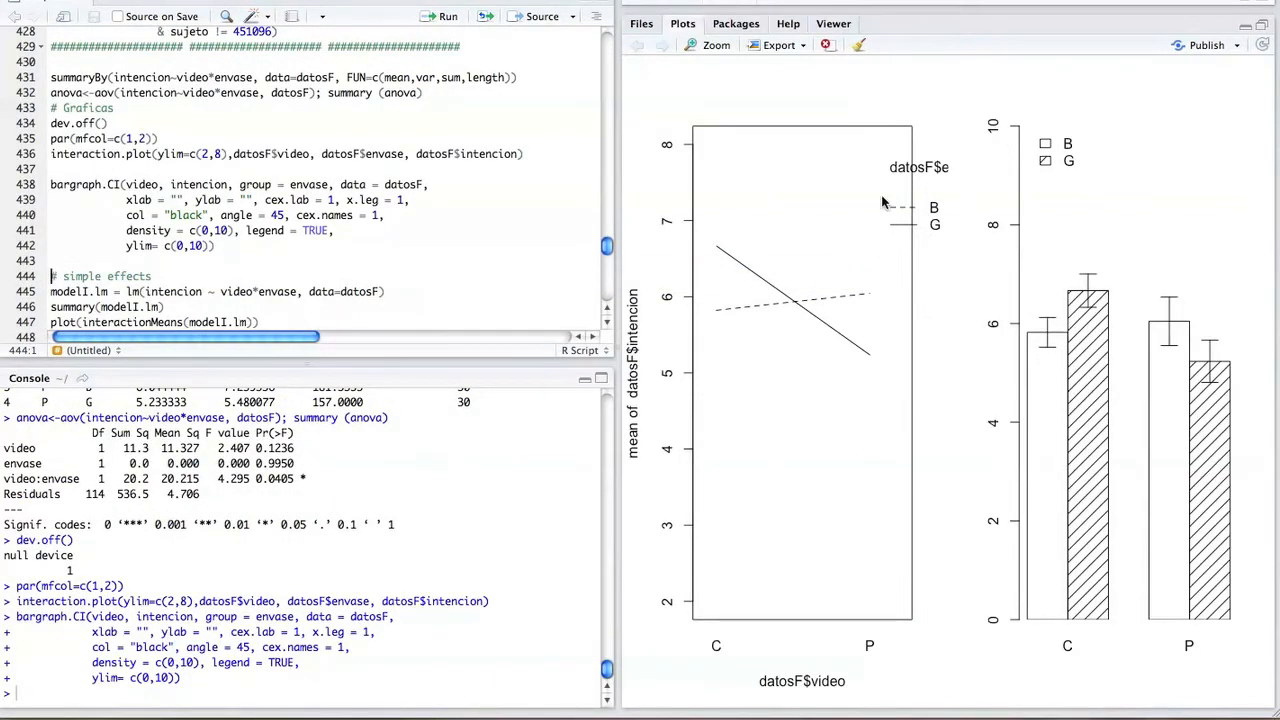
{"action": "mouse_move", "coordinate": [828, 253]}
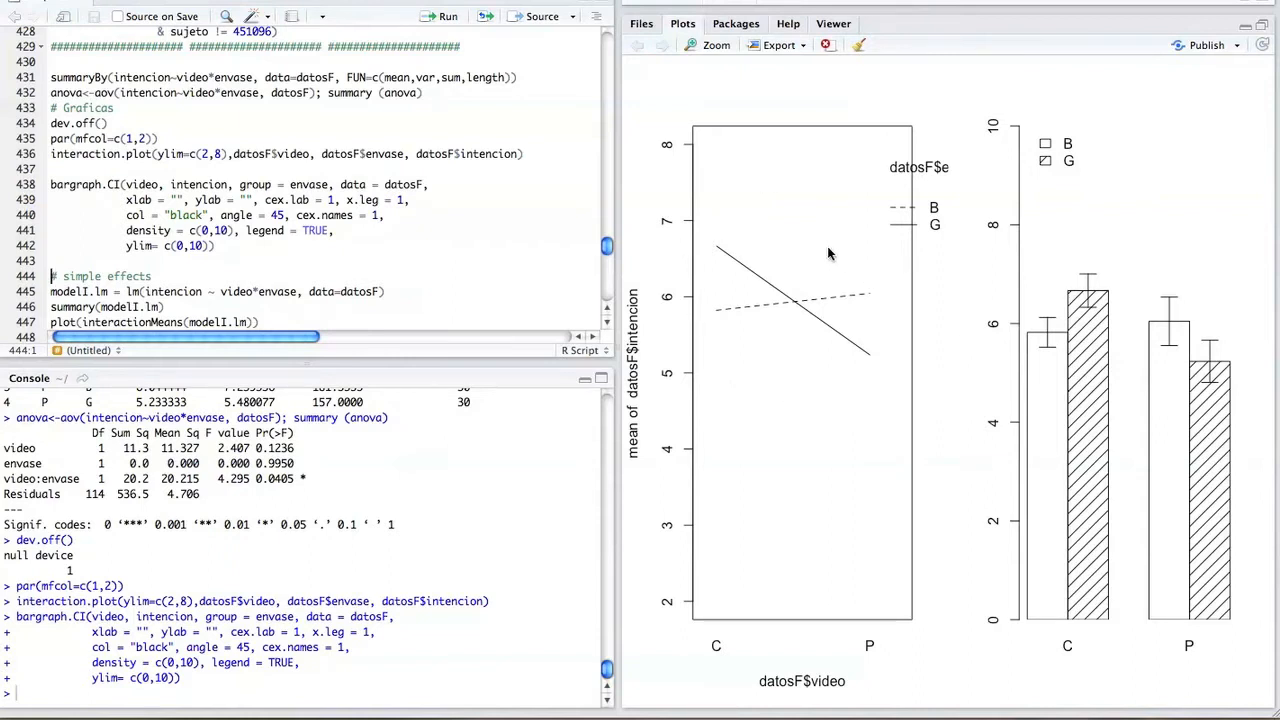
{"action": "mouse_move", "coordinate": [817, 411]}
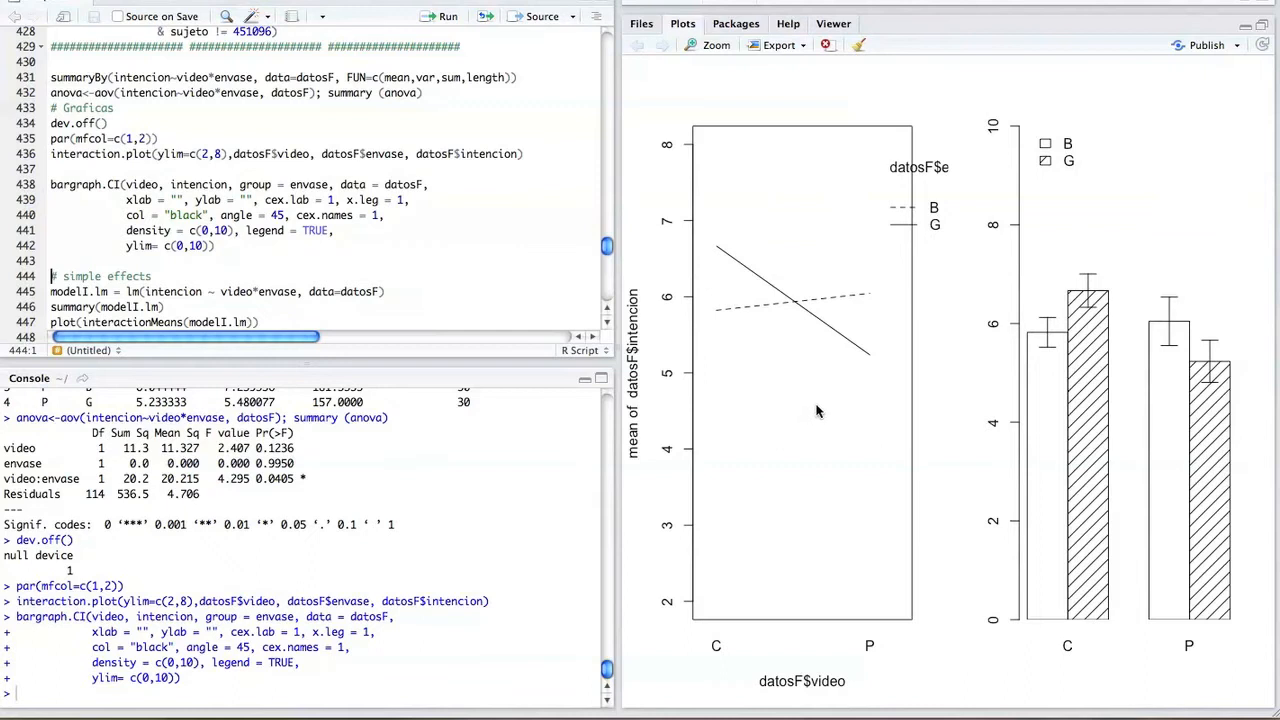
{"action": "mouse_move", "coordinate": [737, 280]}
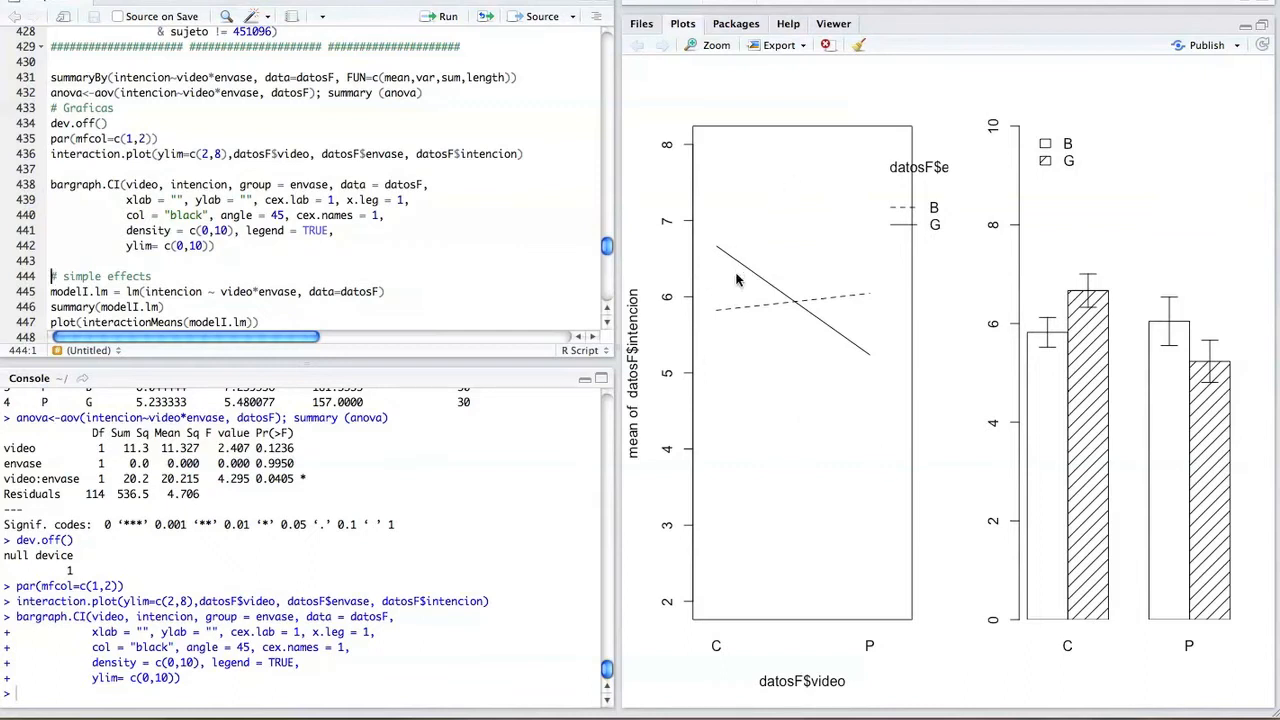